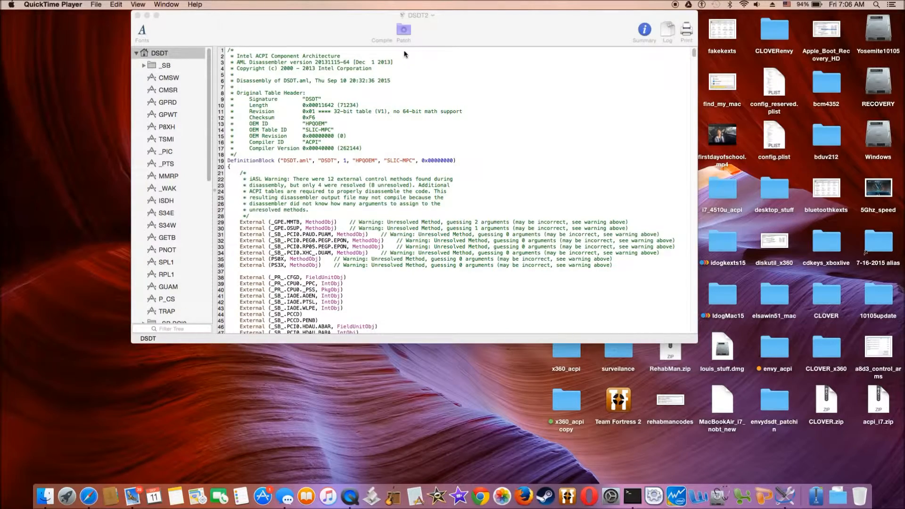
# - Apply the [sys] SMBUS Fix patch from the patch list to the DSDT
pyautogui.click(404, 32)
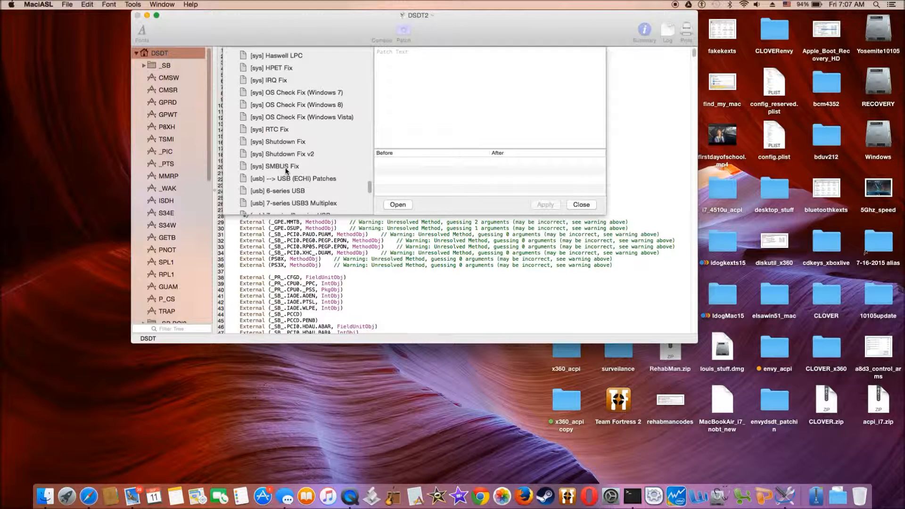
pyautogui.click(282, 166)
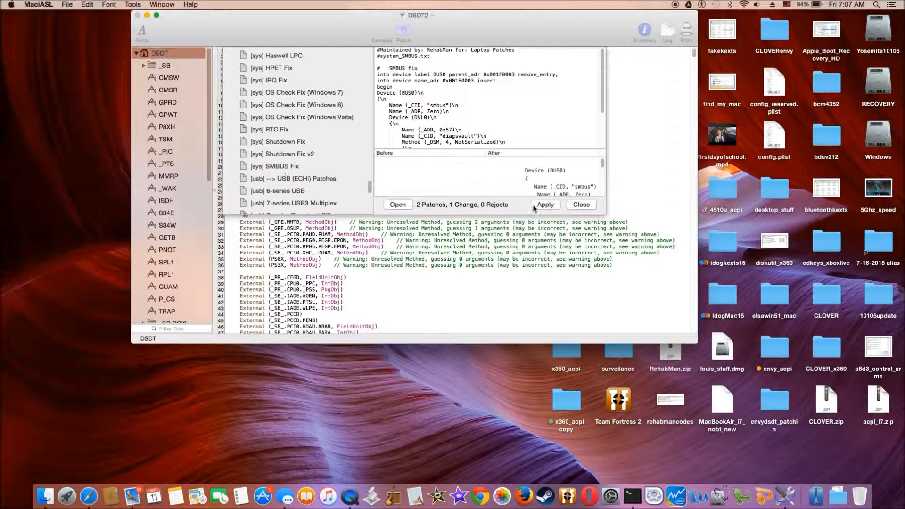
pyautogui.click(545, 204)
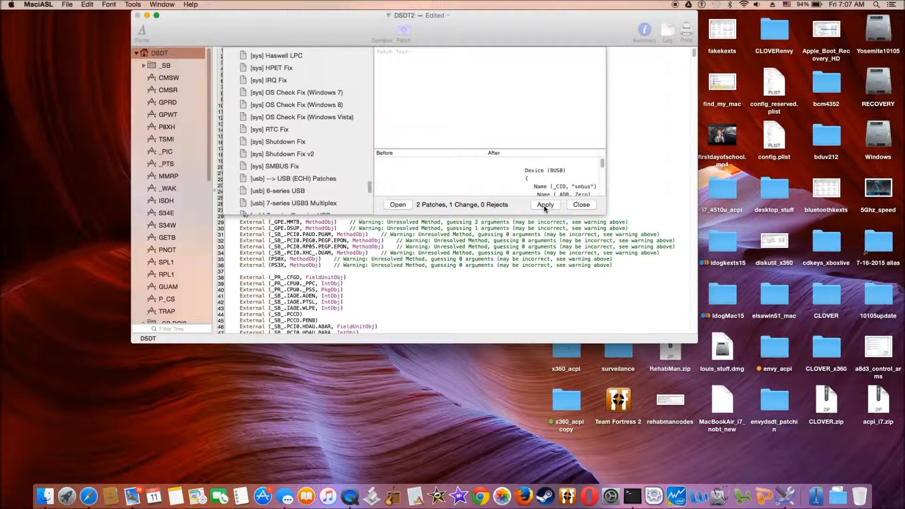
pyautogui.click(544, 204)
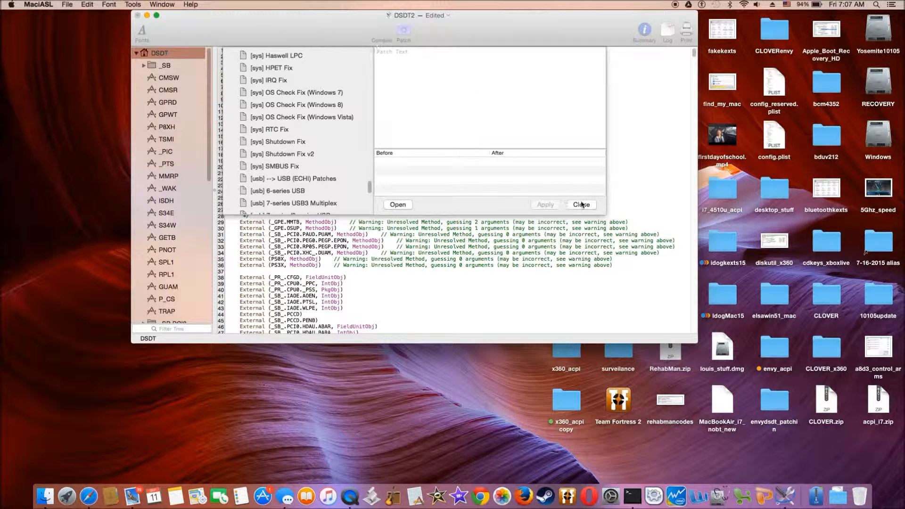
pyautogui.click(581, 205)
pyautogui.write('DSDT2_9_smbus')
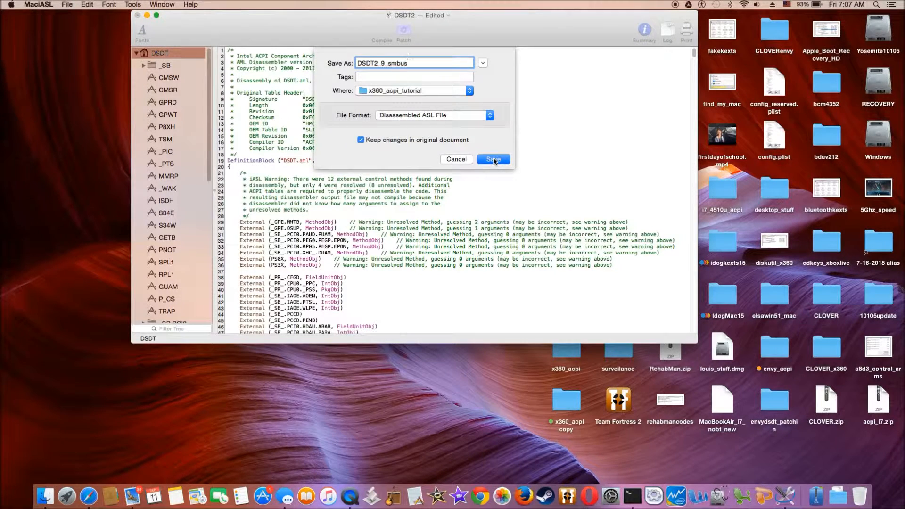
# - Save the patched DSDT as DSDT2_9_smbus in Disassembled ASL File format
pyautogui.click(491, 158)
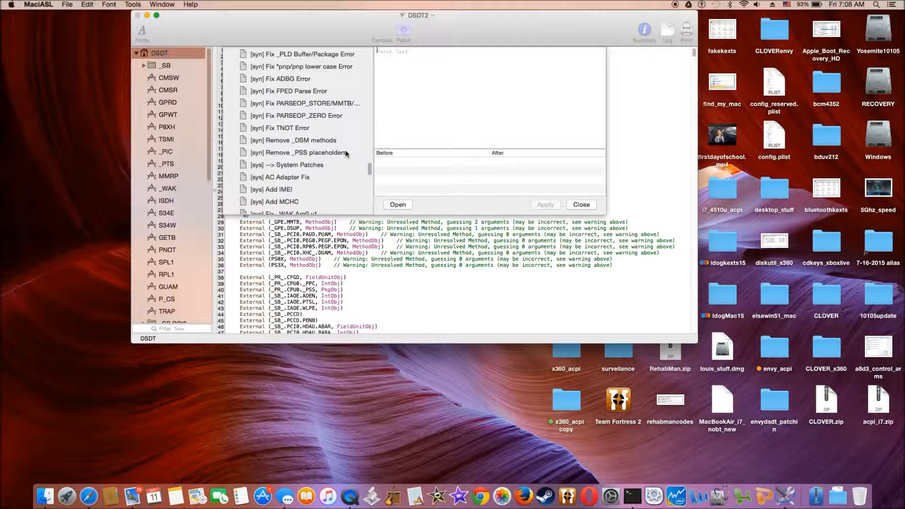
# - Apply the [usb] USB3 _PRW(0x0D) instant-wake patch to the DSDT
pyautogui.scroll(-3)
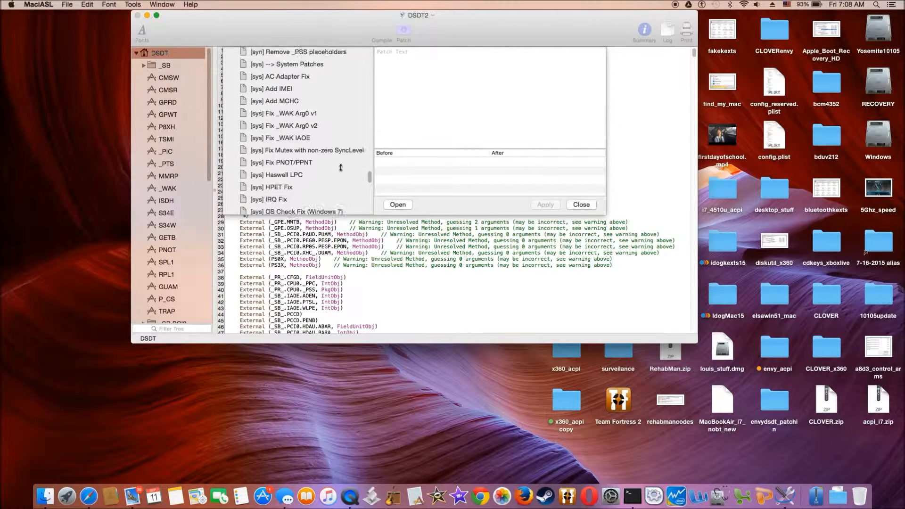
pyautogui.scroll(-3)
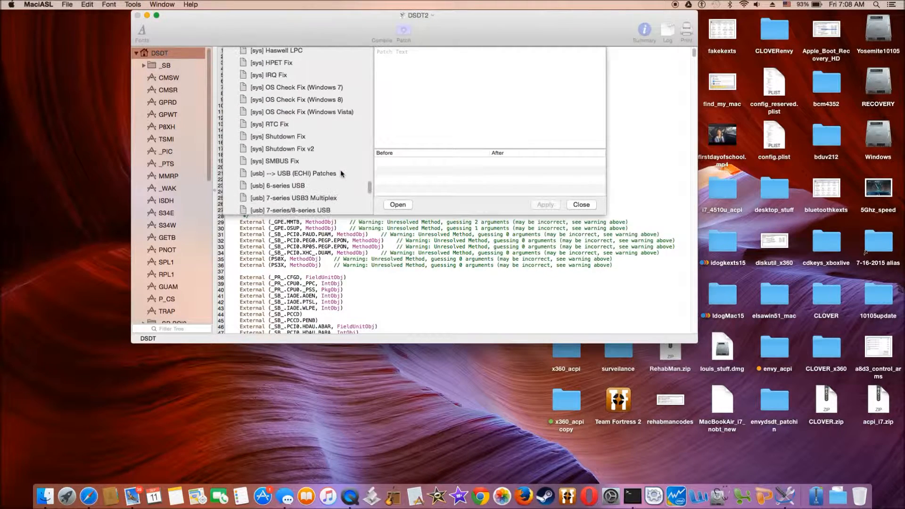
pyautogui.scroll(-3)
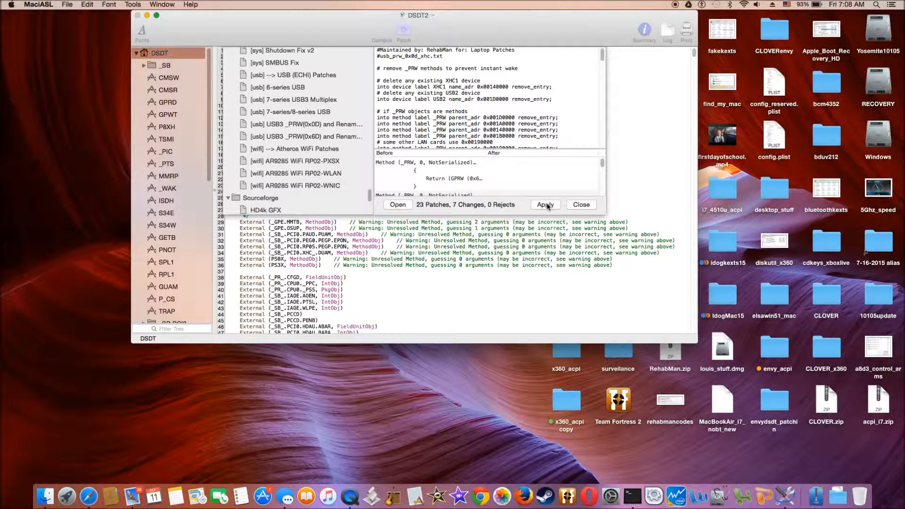
pyautogui.click(543, 205)
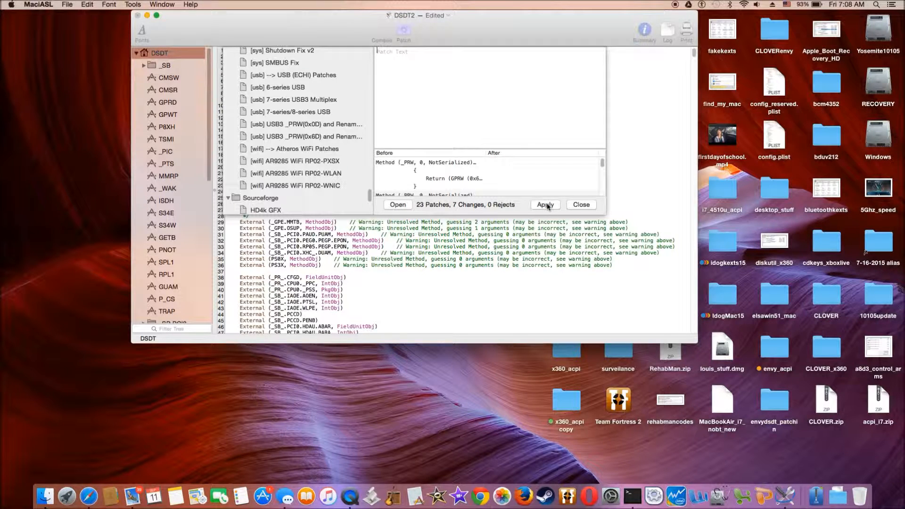
pyautogui.click(545, 205)
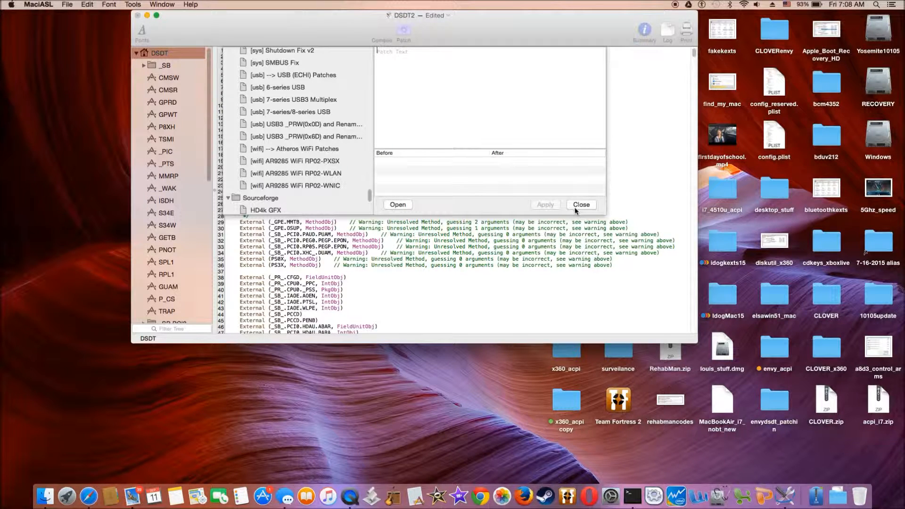
pyautogui.click(580, 204)
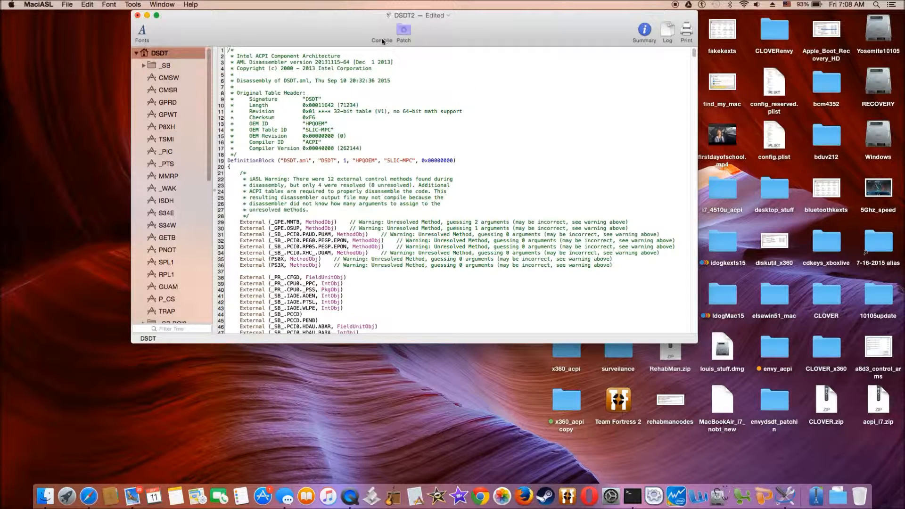
# - Save the DSDT as DSDT2_10_usb in Disassembled ASL File format
pyautogui.click(382, 32)
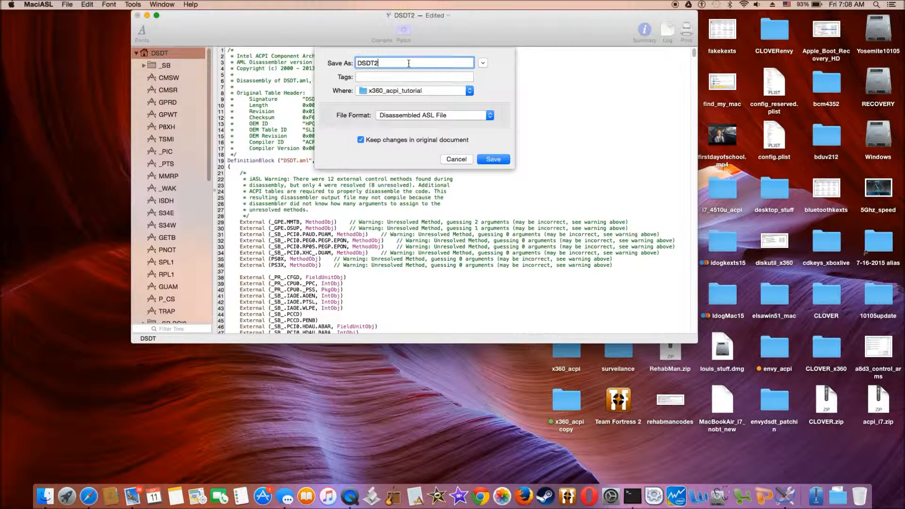
pyautogui.write('_10_usb')
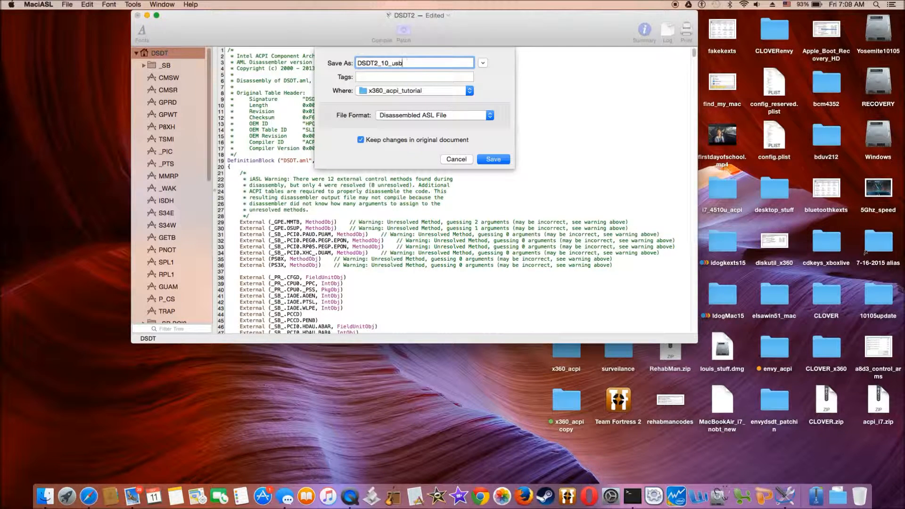
pyautogui.click(492, 158)
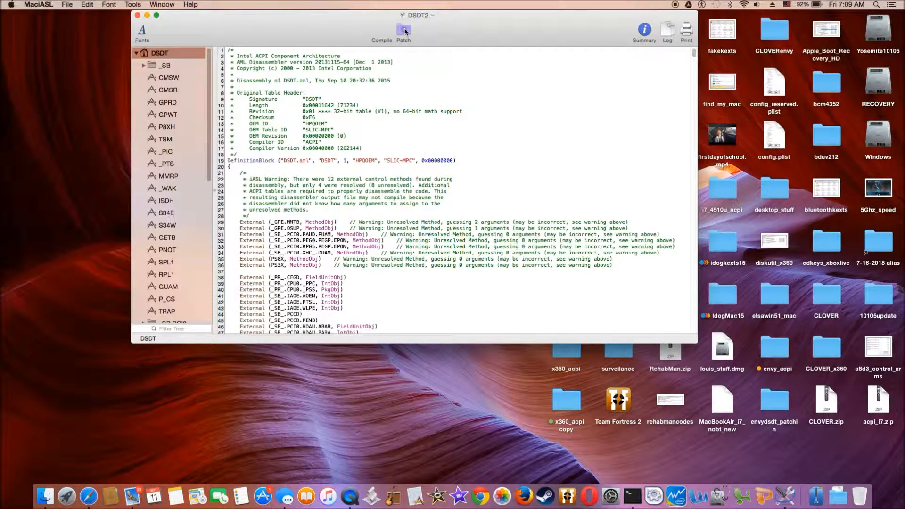
# - Apply the 7-series/8-series USB patch's four changes to the DSDT
pyautogui.click(403, 32)
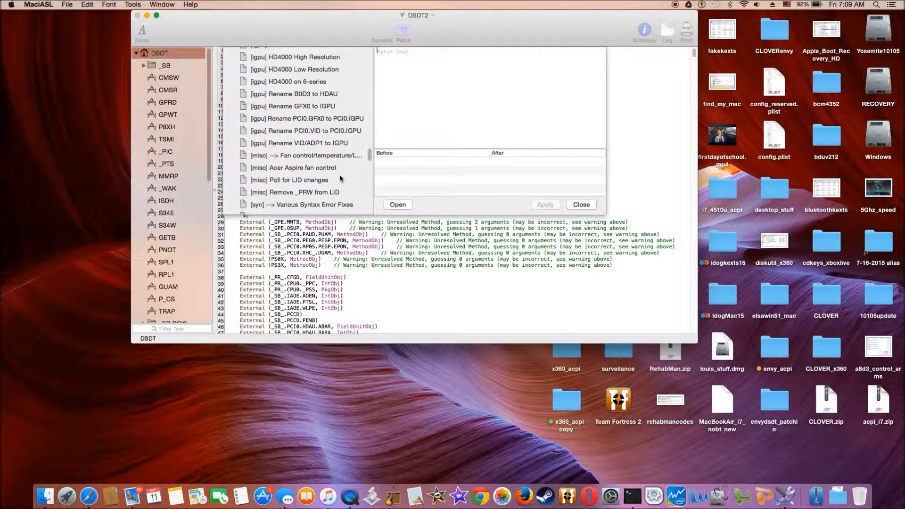
pyautogui.scroll(-3)
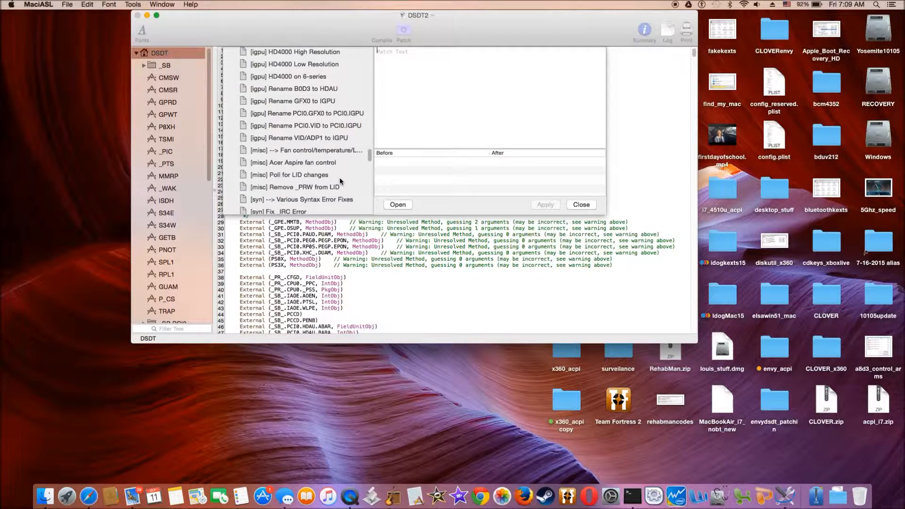
pyautogui.scroll(-3)
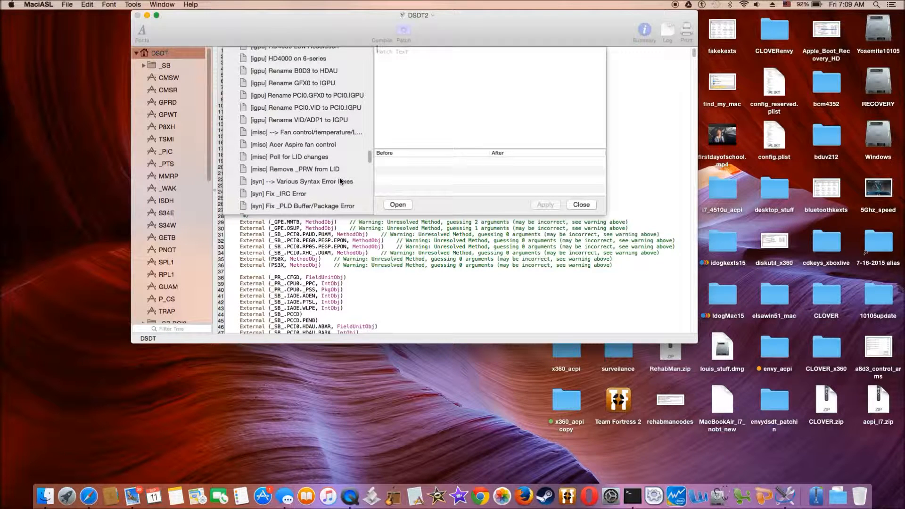
pyautogui.scroll(-3)
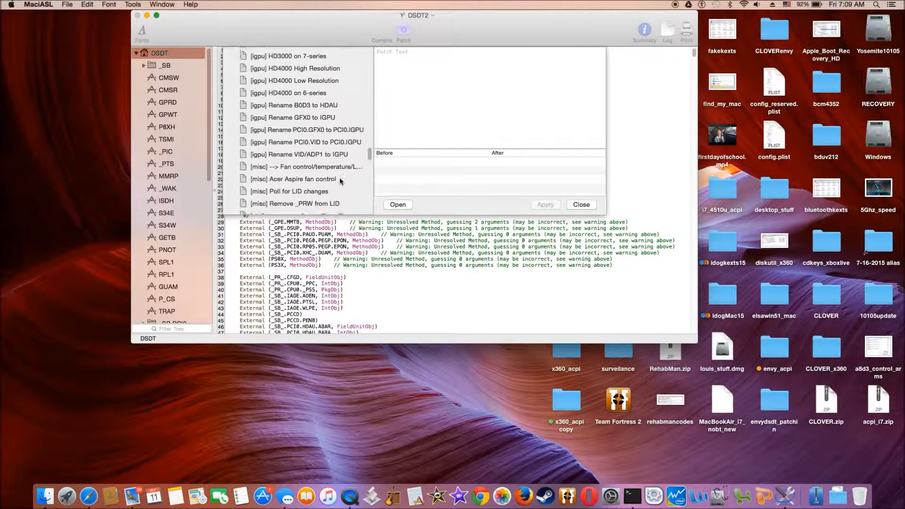
pyautogui.scroll(-3)
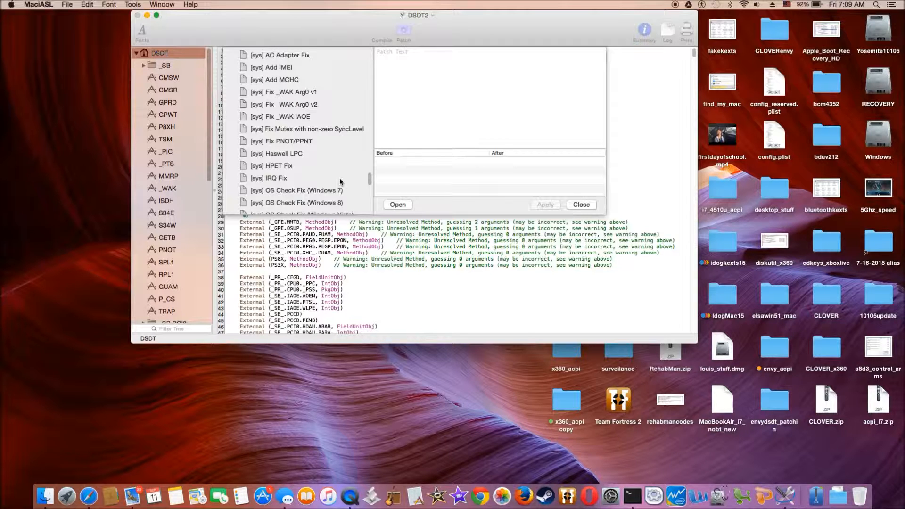
pyautogui.scroll(-3)
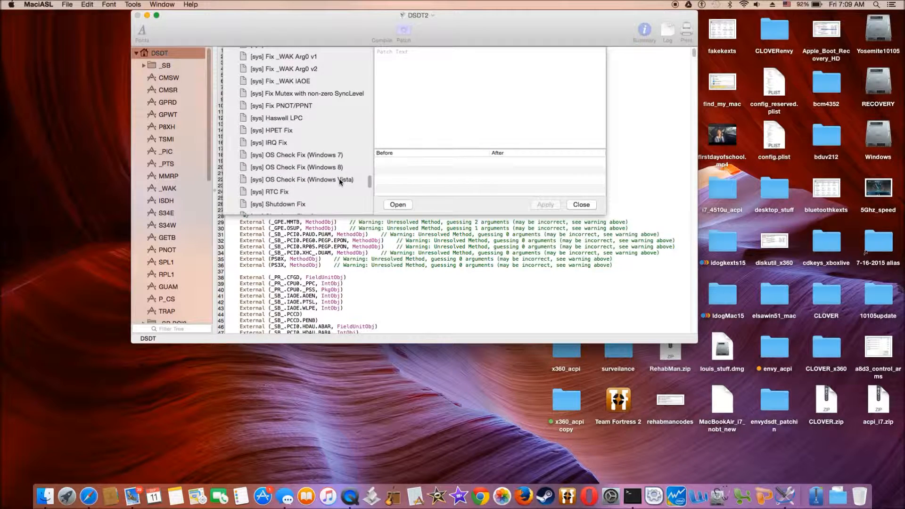
pyautogui.scroll(-3)
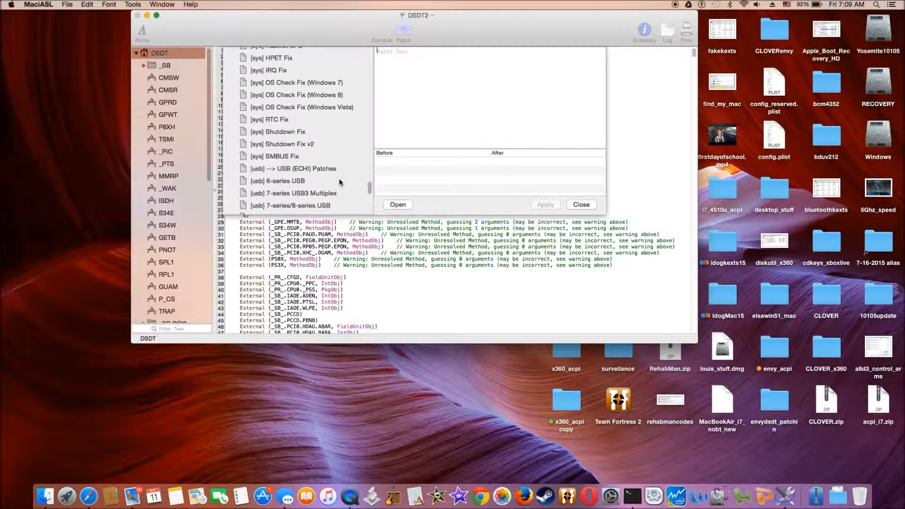
pyautogui.scroll(-3)
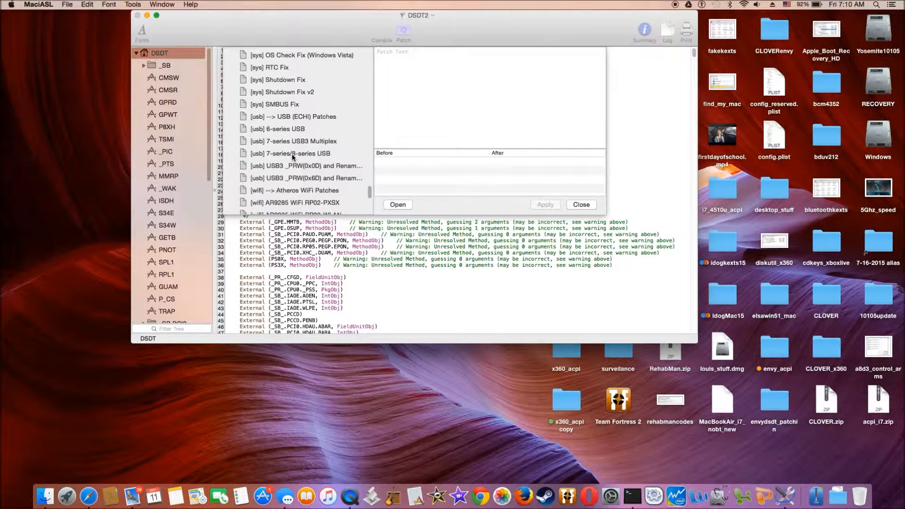
pyautogui.click(291, 153)
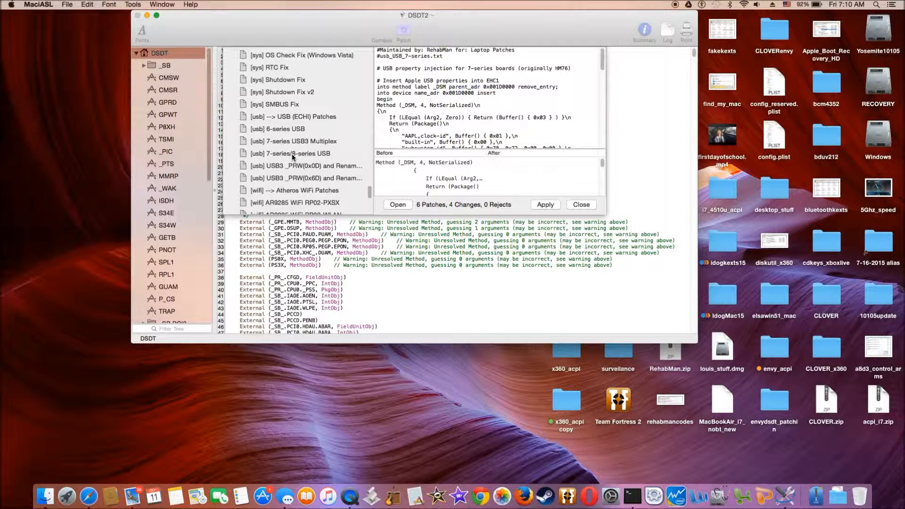
pyautogui.moveTo(544, 194)
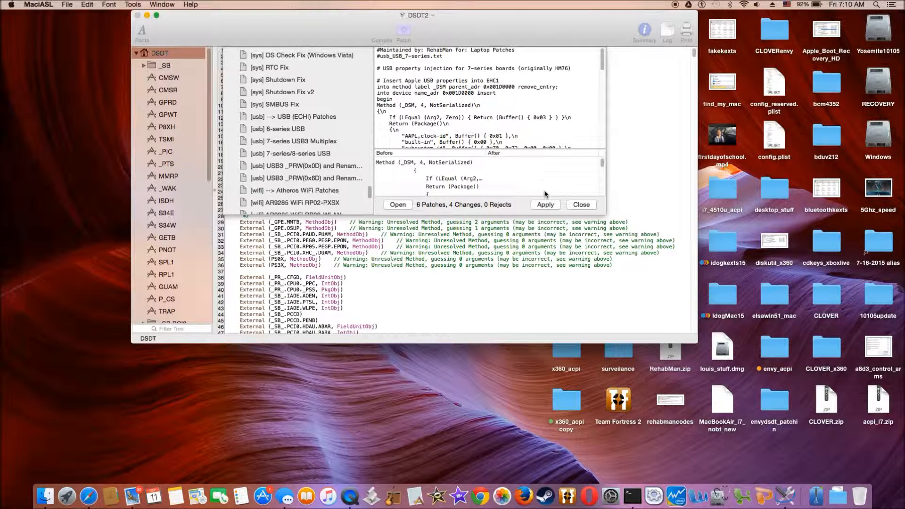
pyautogui.click(544, 204)
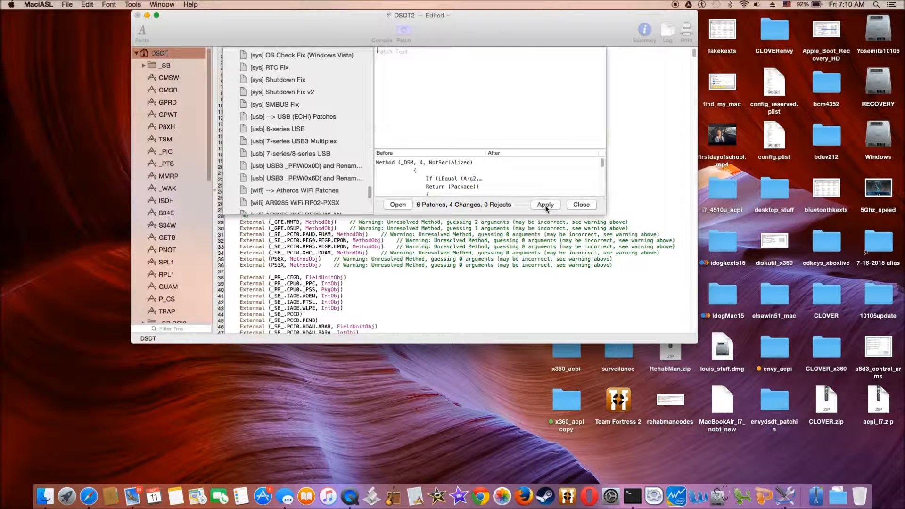
pyautogui.click(544, 204)
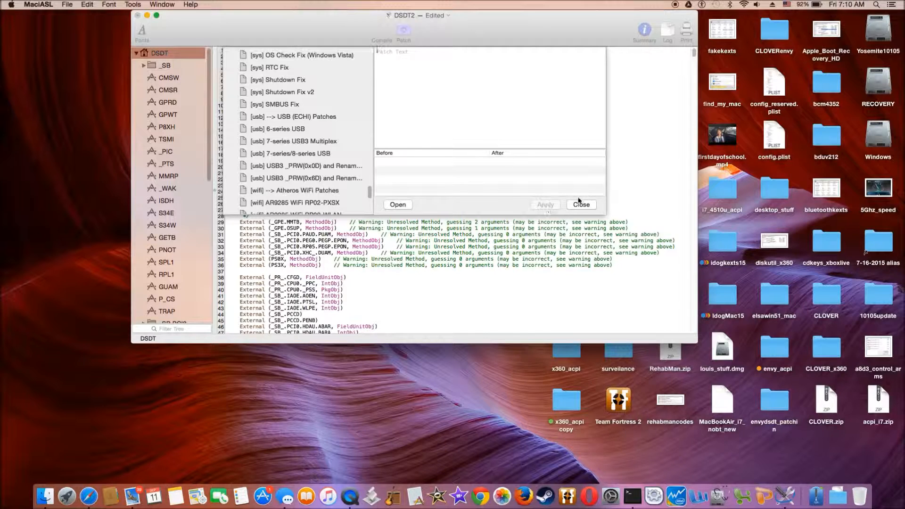
pyautogui.click(581, 205)
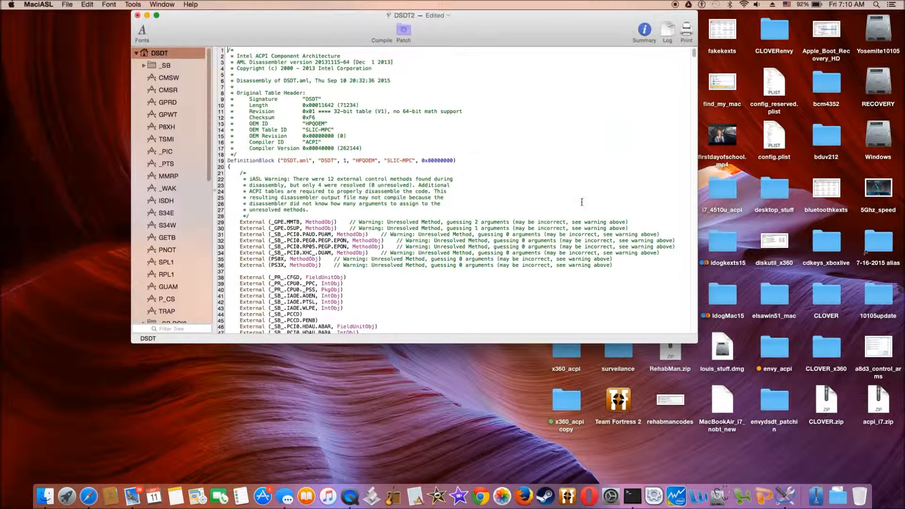
pyautogui.moveTo(384, 42)
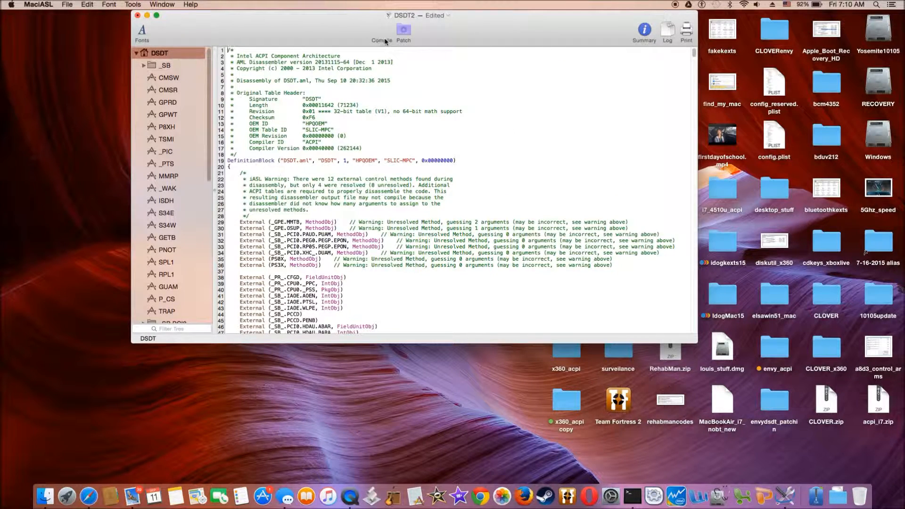
# - Compile the patched DSDT and confirm the summary shows 0 errors
pyautogui.click(380, 30)
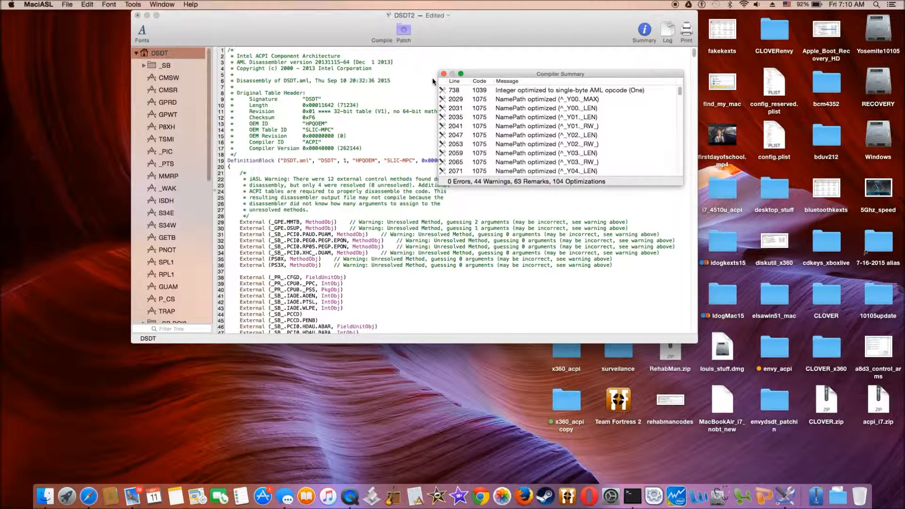
pyautogui.click(443, 74)
pyautogui.write('DSDT2_11')
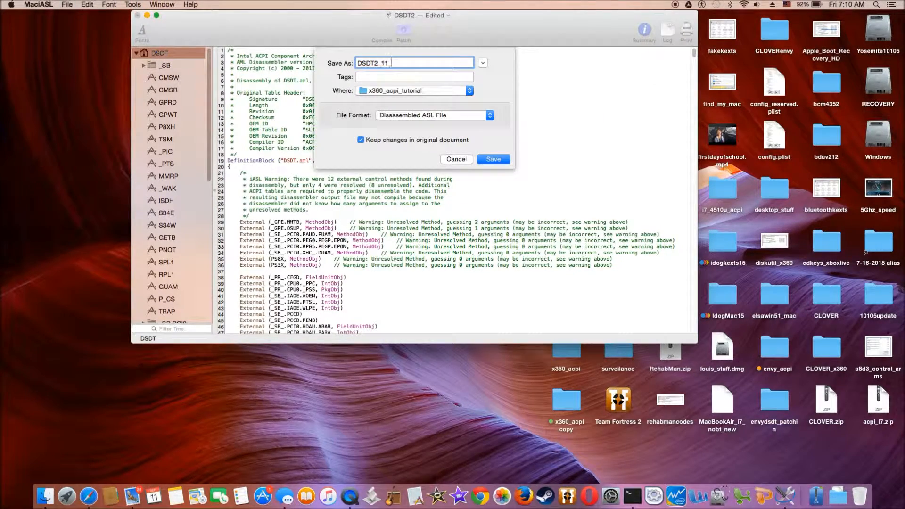
# - Save the DSDT as DSDT2_11_usb7_8 in Disassembled ASL File format
pyautogui.write('_usb7_8')
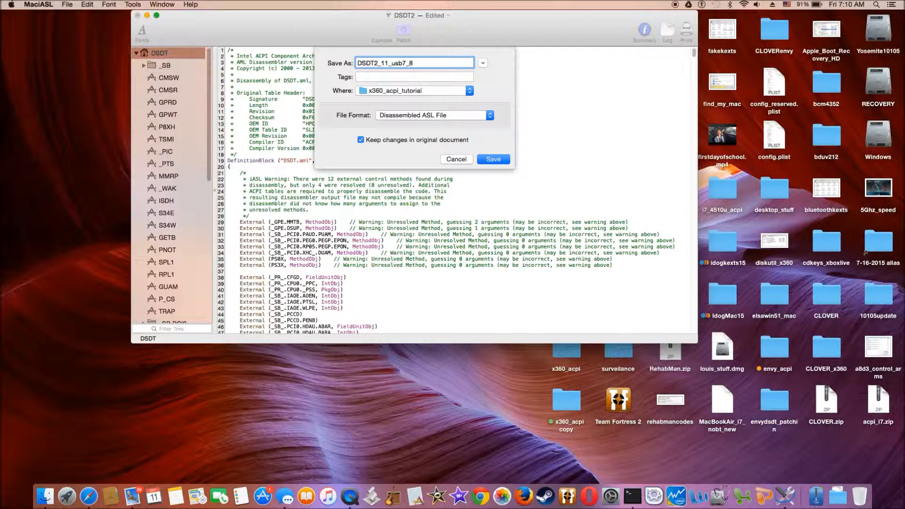
pyautogui.click(493, 158)
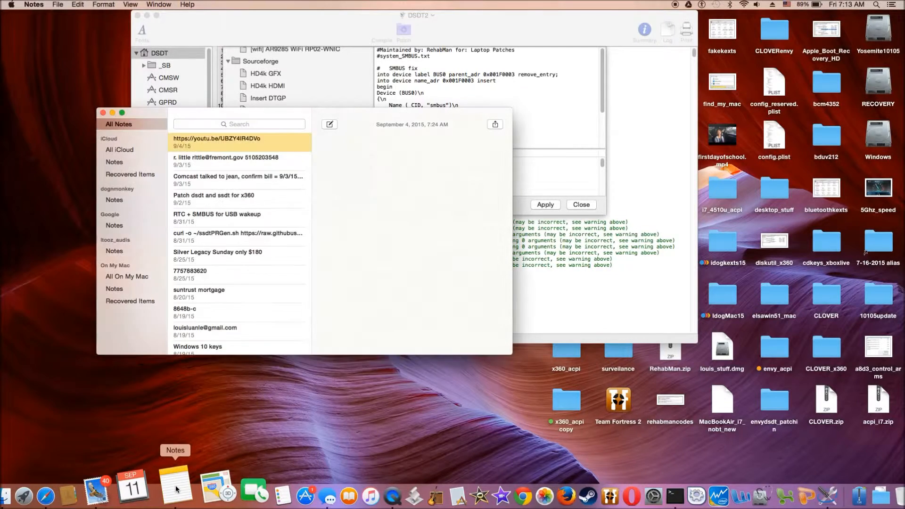
# - Apply the brightness Down/Up Notify patch pasted from Notes to the DSDT
pyautogui.click(192, 260)
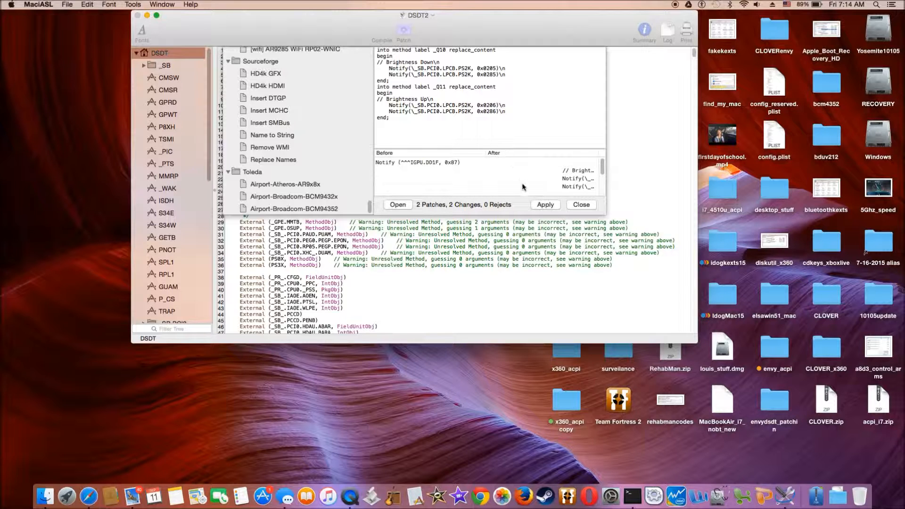
pyautogui.click(543, 205)
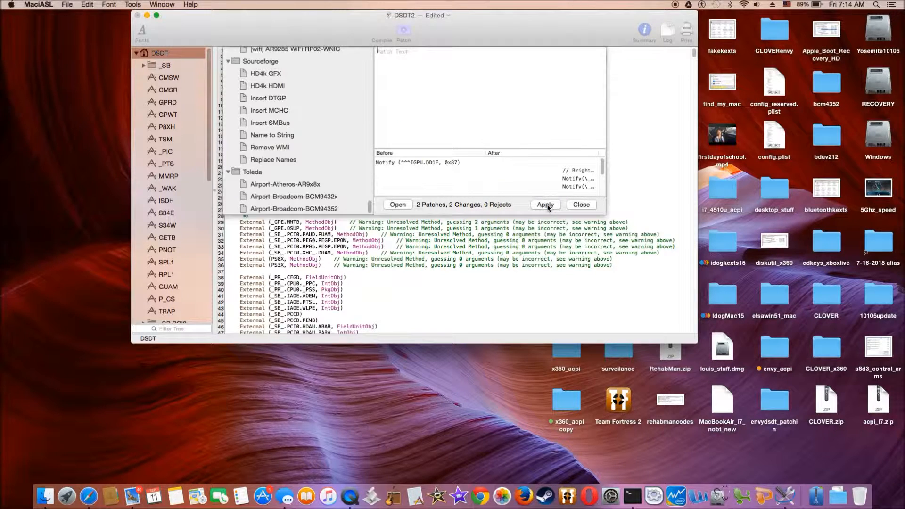
pyautogui.click(545, 204)
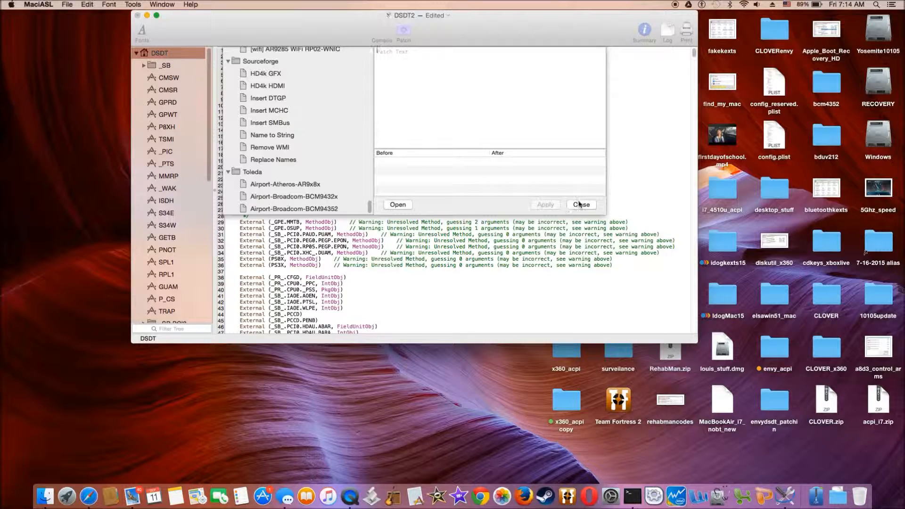
pyautogui.click(582, 204)
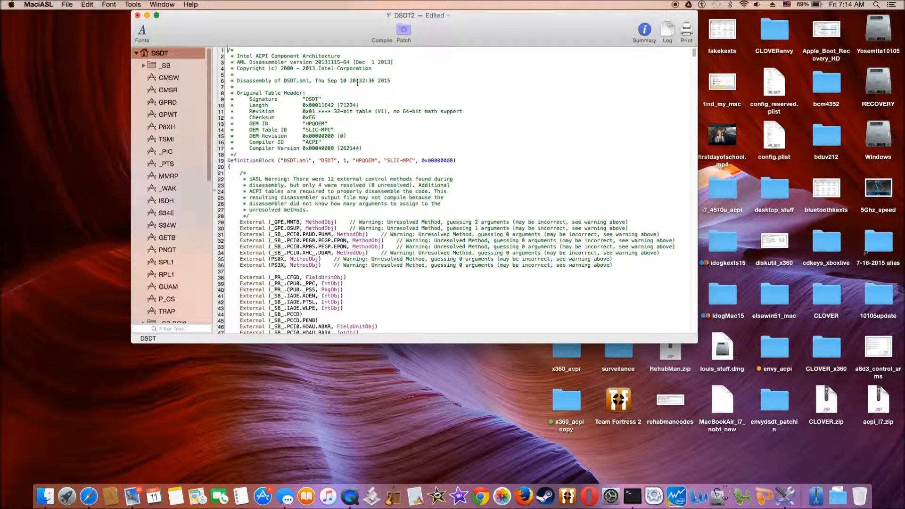
# - Compile the brightness-patched DSDT, confirming 0 errors in the Compiler Summary
pyautogui.click(381, 31)
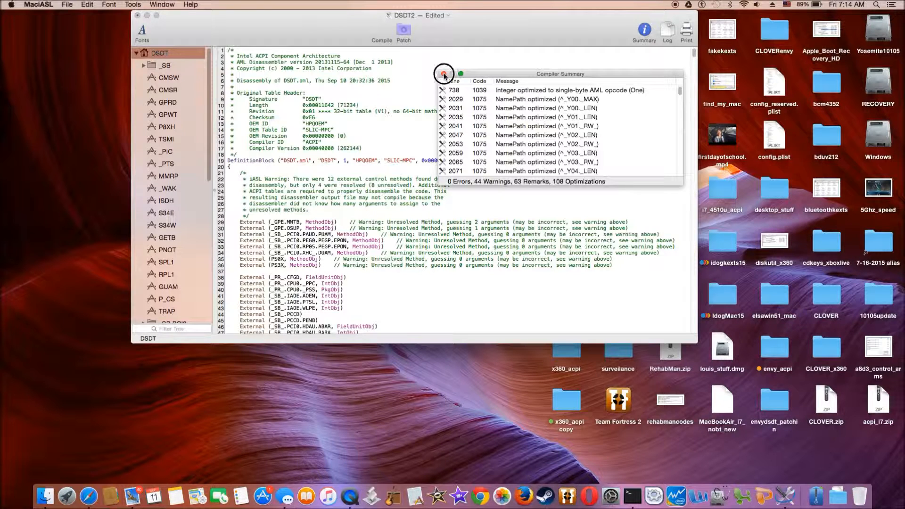
pyautogui.click(444, 73)
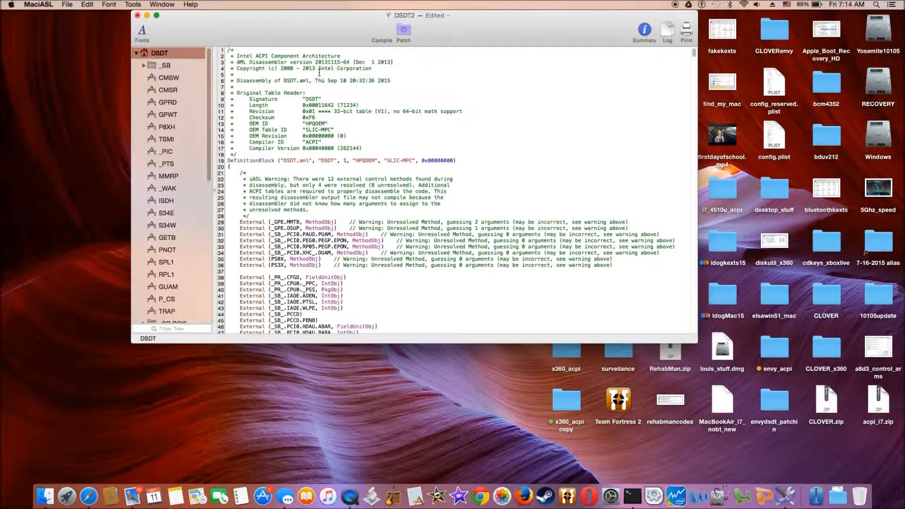
pyautogui.click(67, 4)
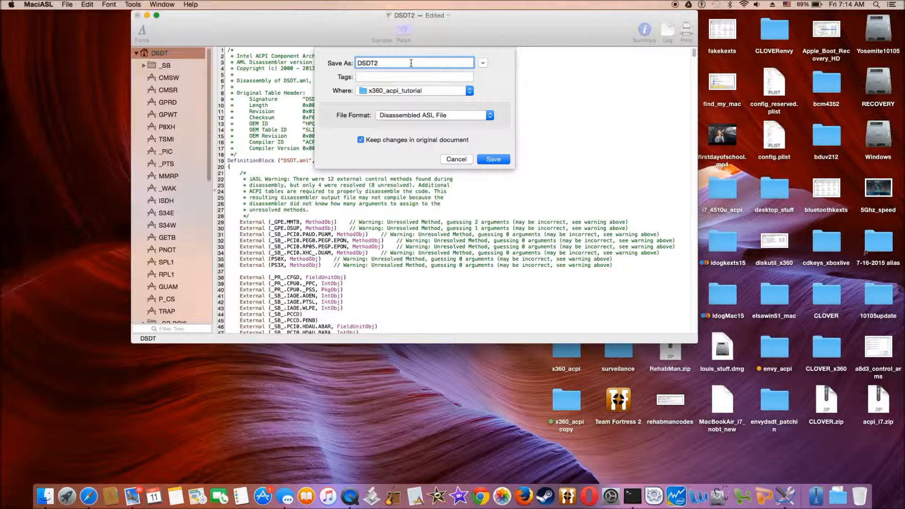
# - Save the DSDT as DSDT2_12_keys in Disassembled ASL File format
pyautogui.write('_')
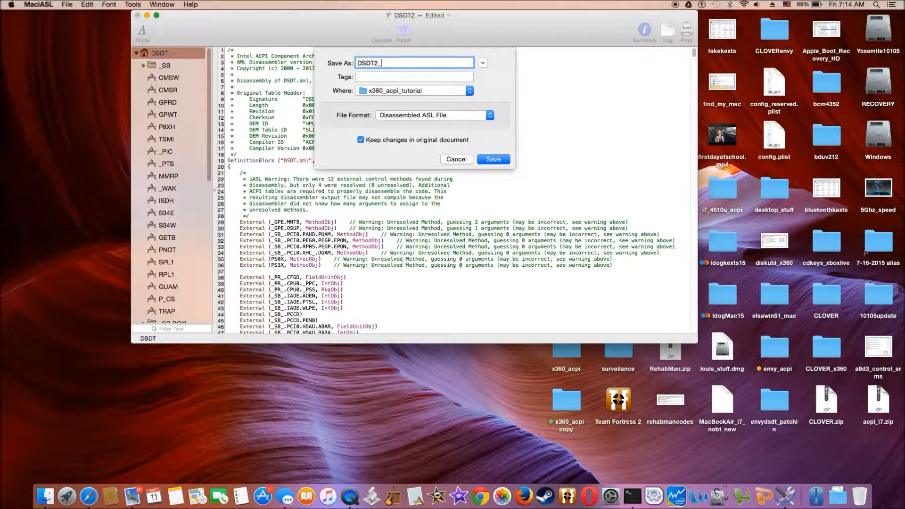
pyautogui.write('12')
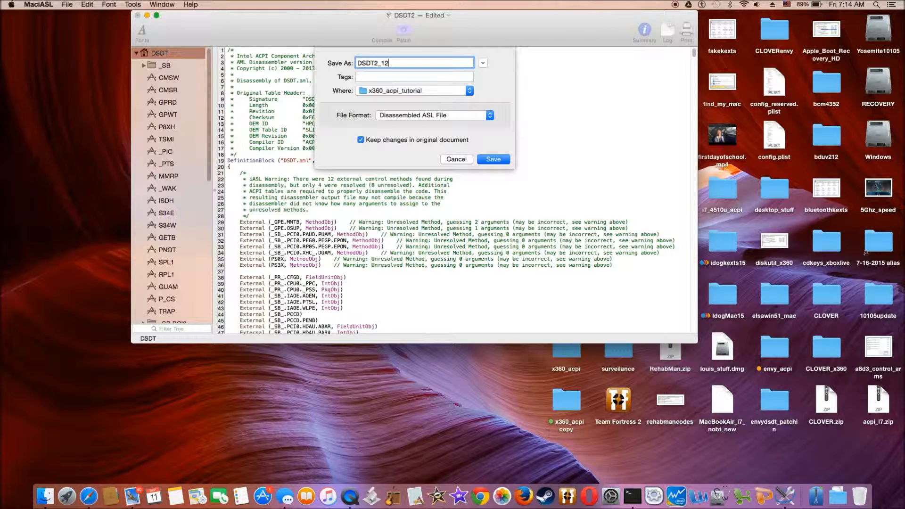
pyautogui.write('_key')
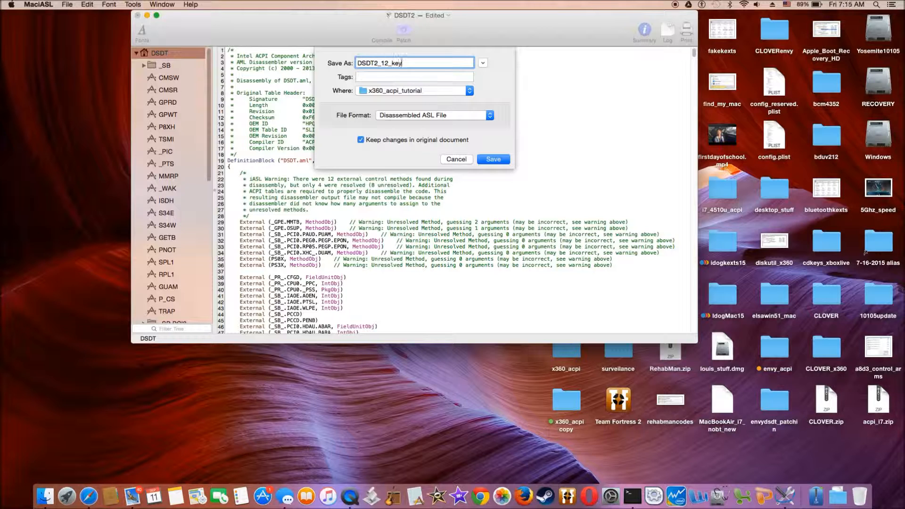
pyautogui.write('s')
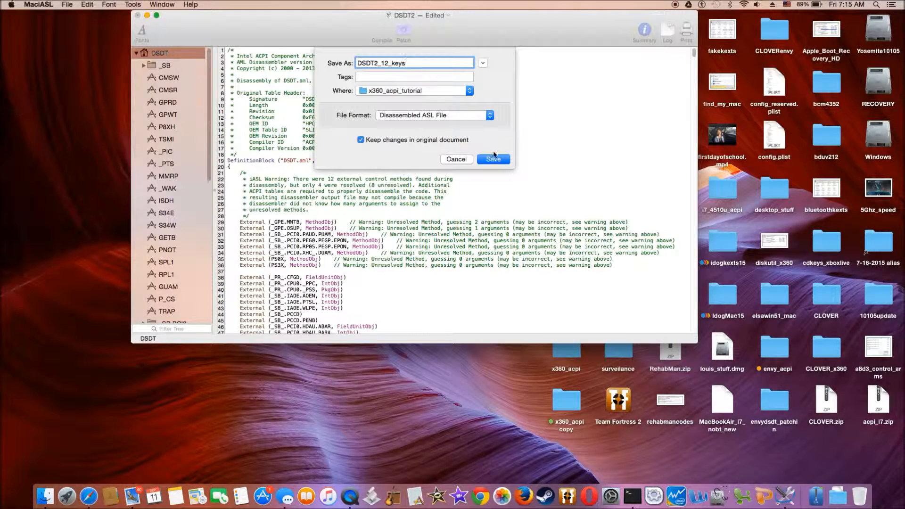
pyautogui.click(493, 159)
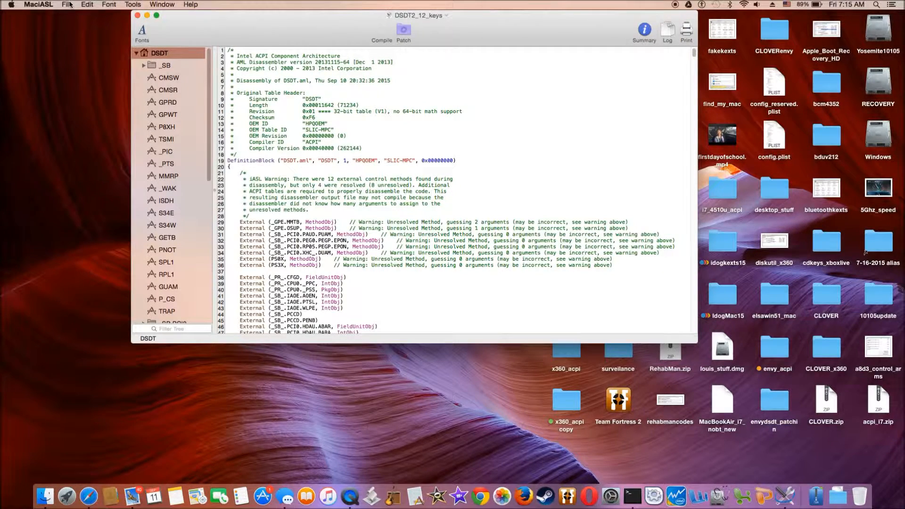
# - Export the DSDT as ACPI Machine Language Binary DSDT2_12_keys.aml
pyautogui.click(67, 5)
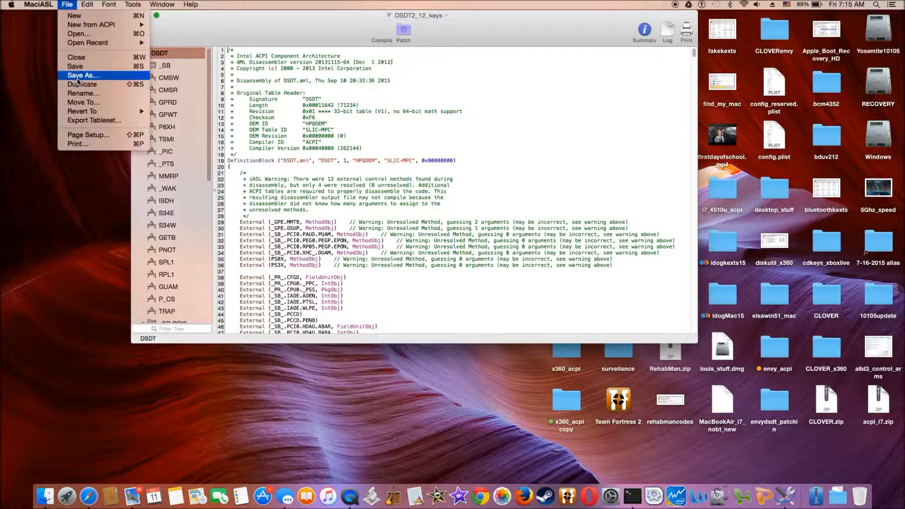
pyautogui.click(83, 75)
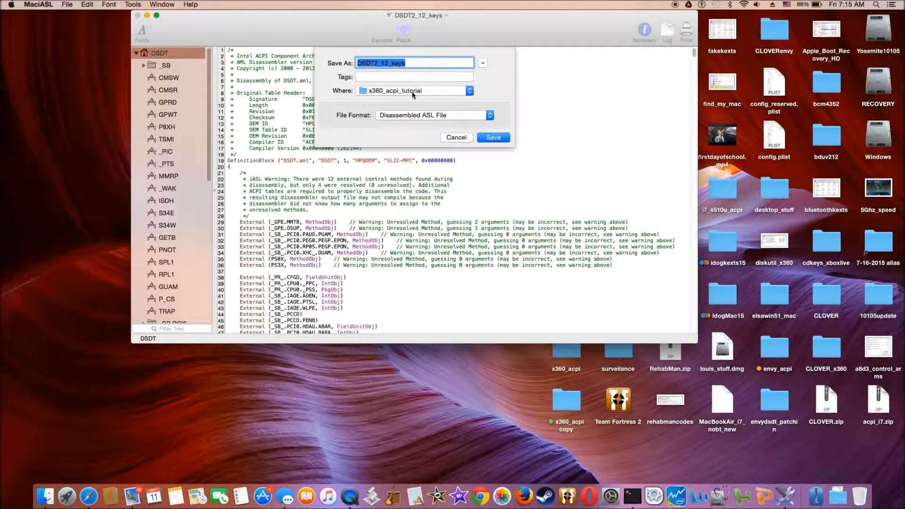
pyautogui.click(433, 115)
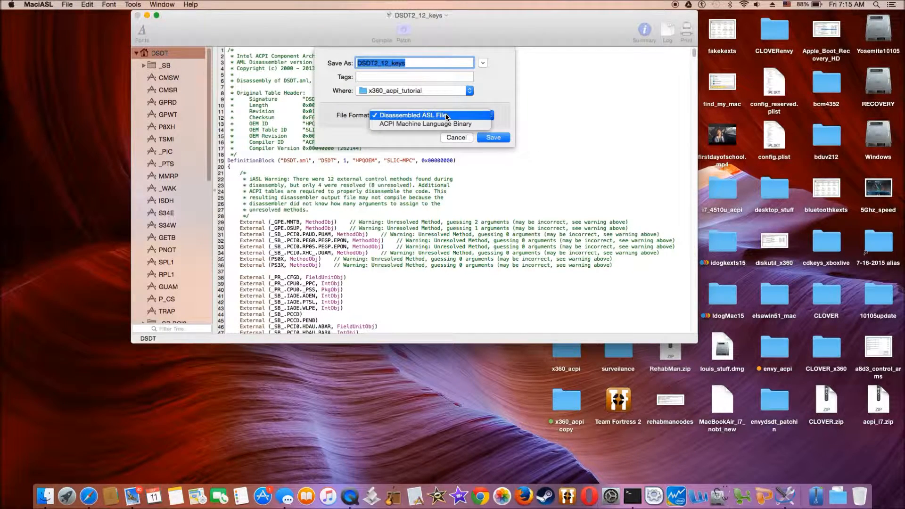
pyautogui.click(425, 123)
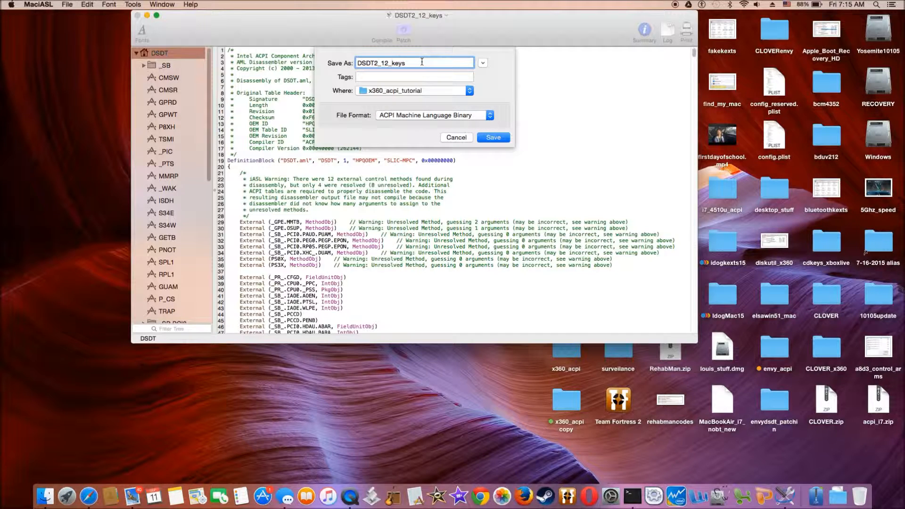
pyautogui.write('.aml')
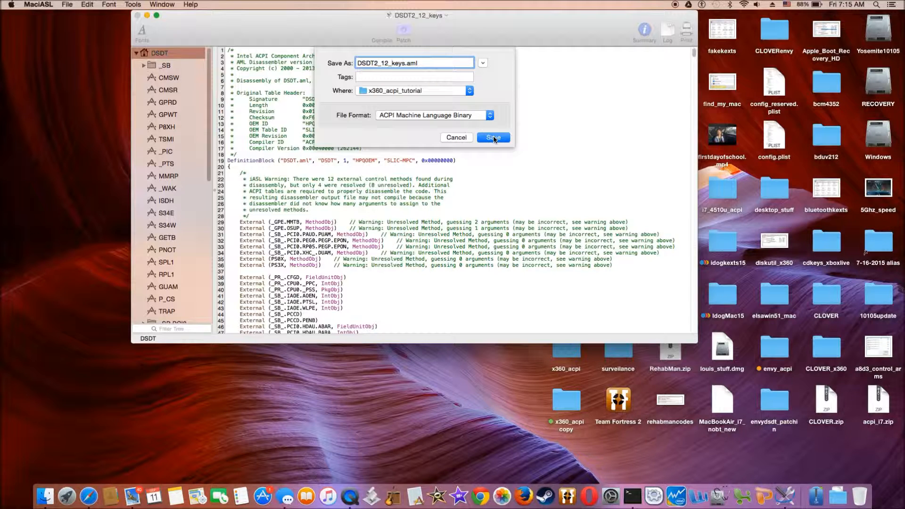
pyautogui.click(492, 137)
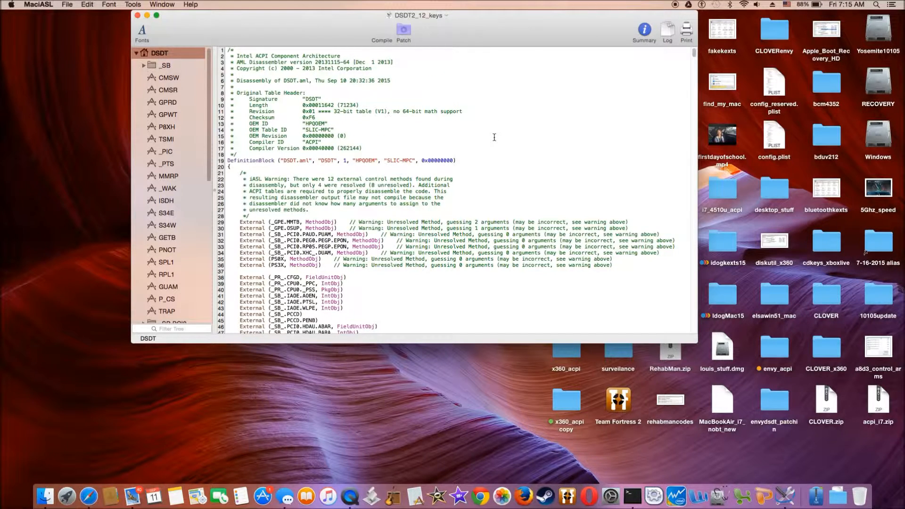